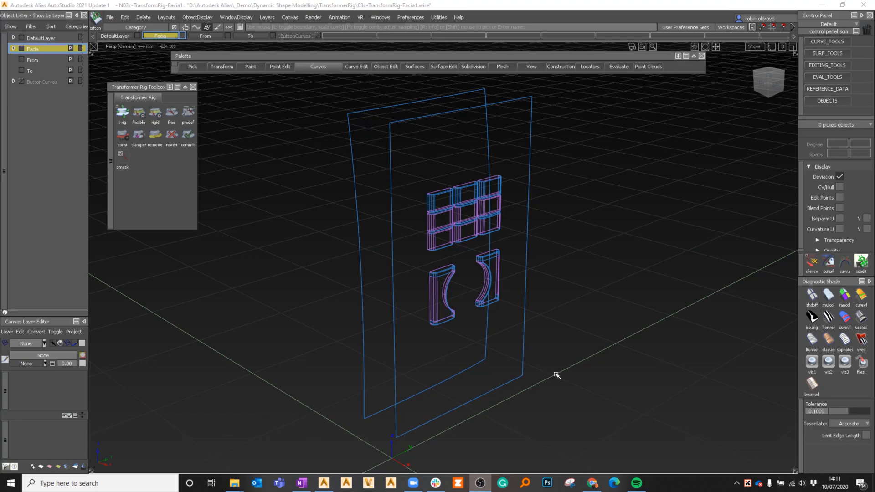
mouse_move(563, 357)
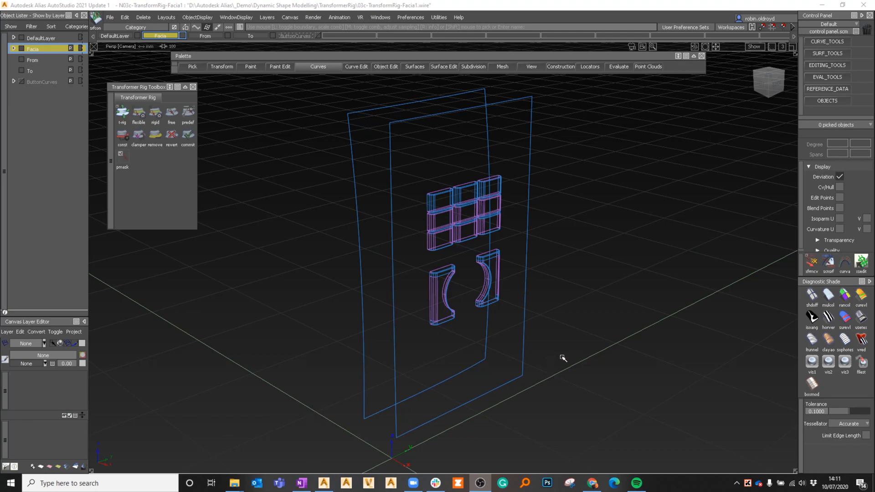
mouse_move(467, 223)
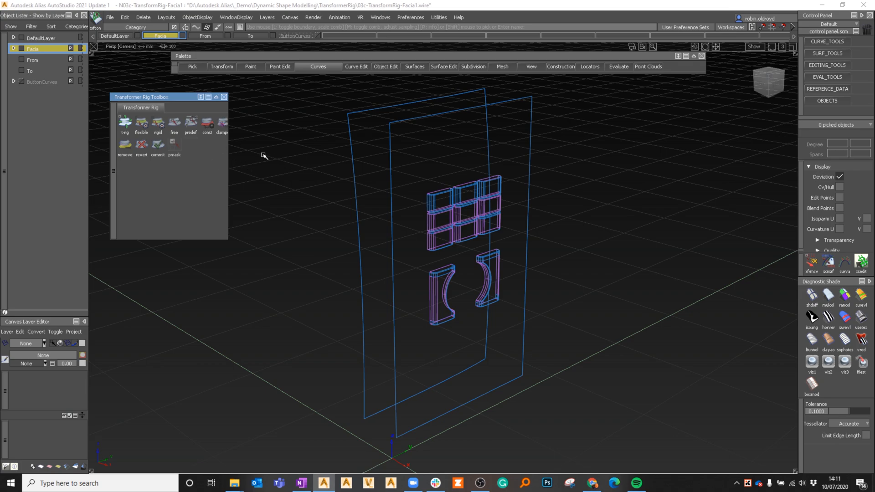
mouse_move(464, 202)
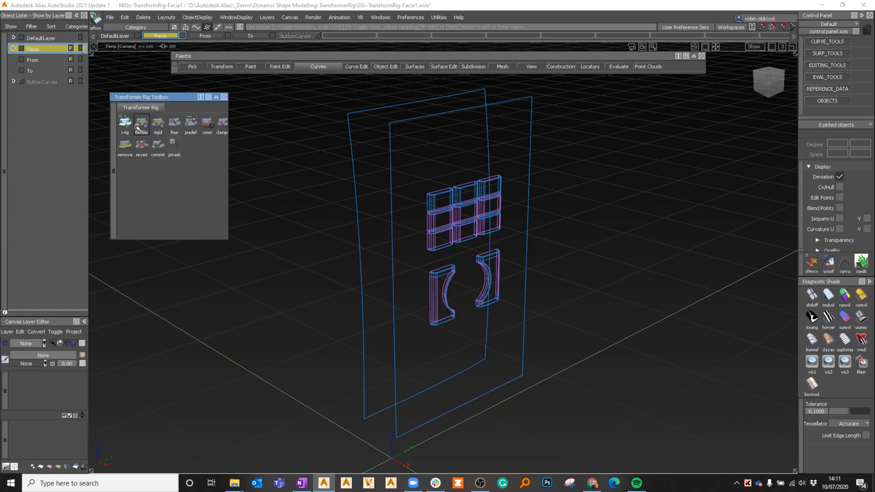
mouse_move(227, 145)
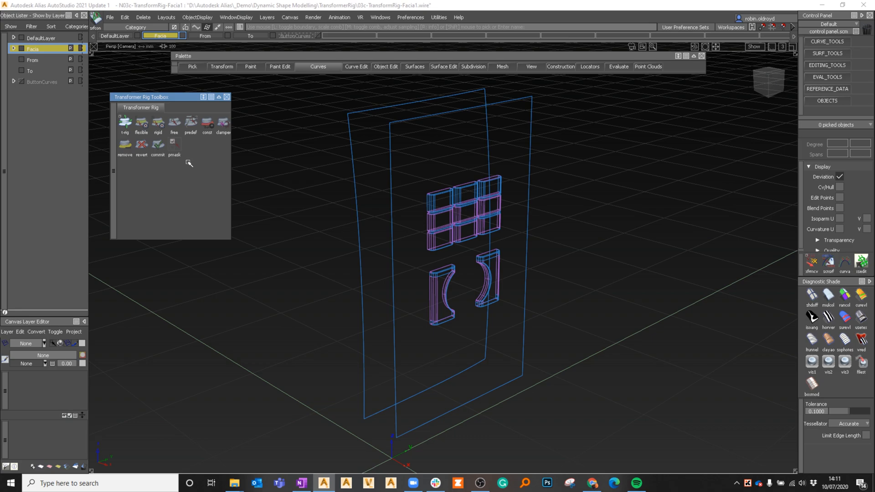
mouse_move(159, 174)
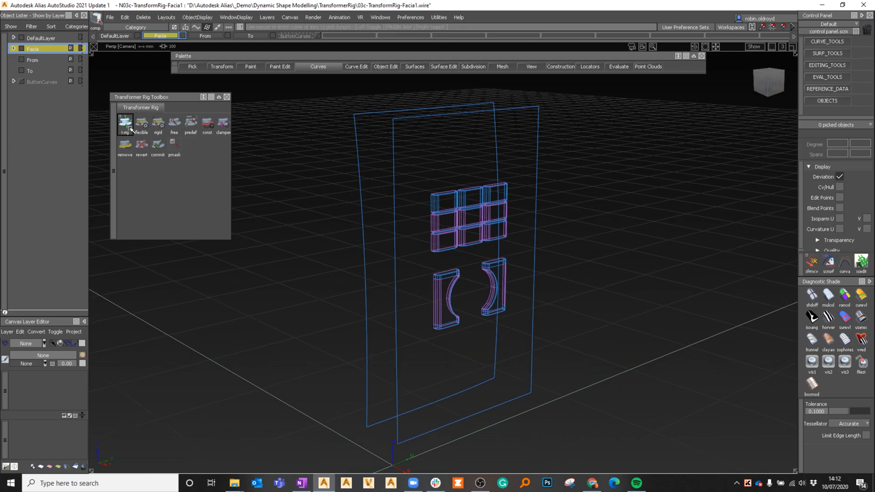
- Start a t-rig on the buttons and accept all button surfaces as rig targets
left_click(125, 123)
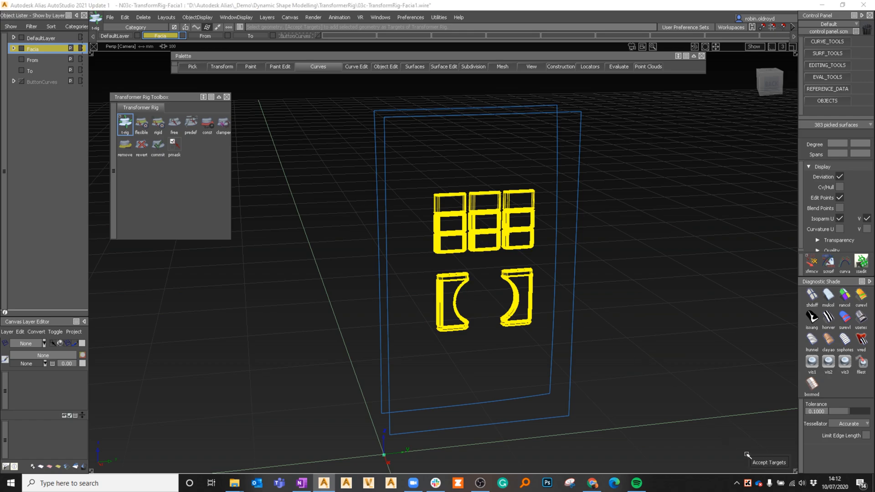
left_click(768, 462)
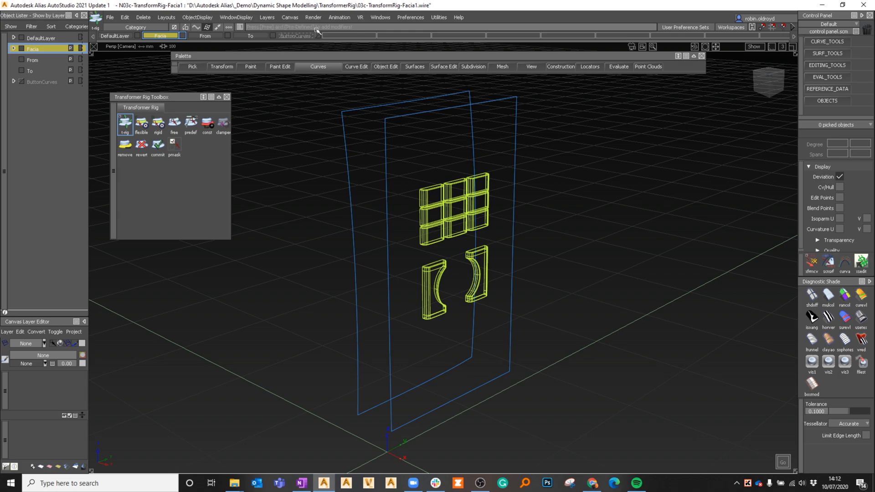
mouse_move(278, 164)
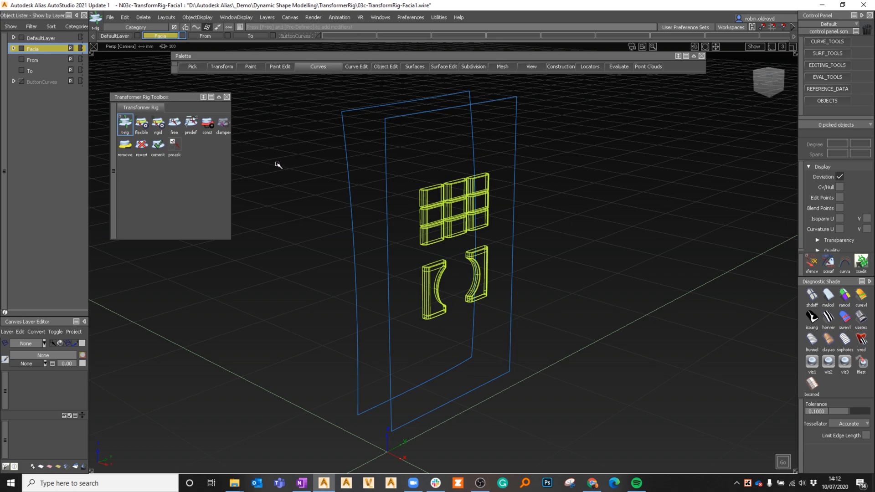
mouse_move(174, 124)
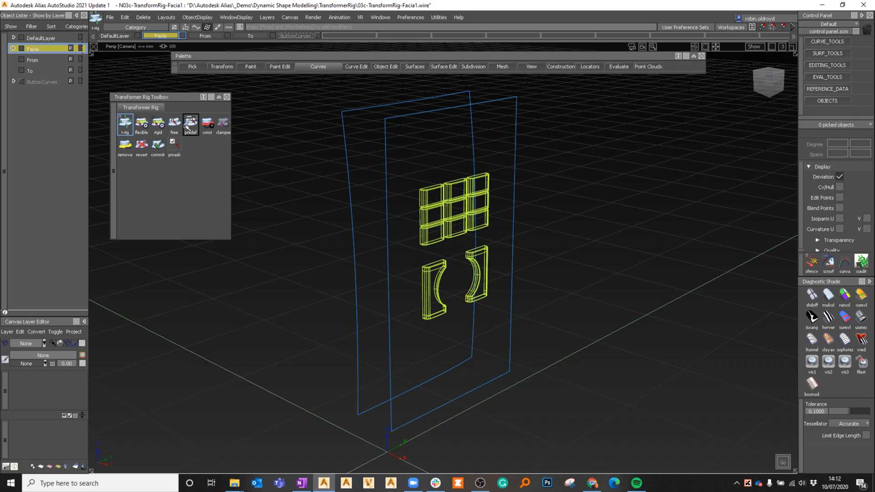
- Add and accept the predefined modifier geometry, then build the rig to create its history
left_click(190, 122)
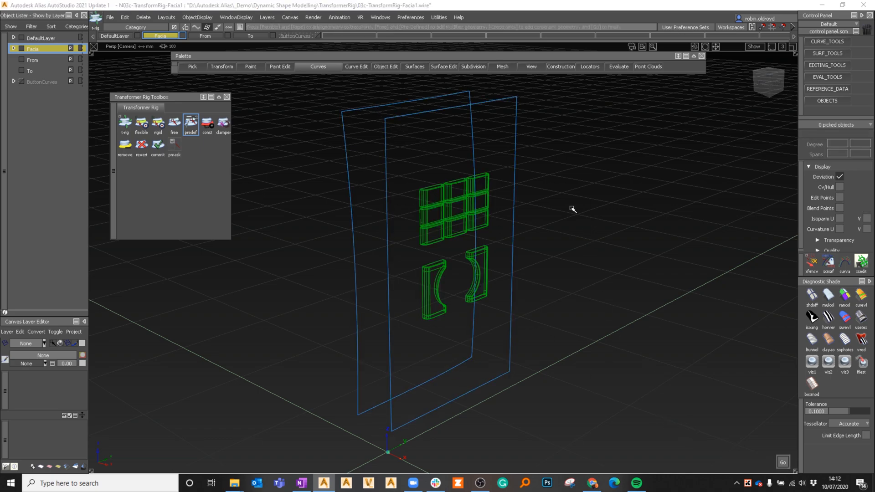
left_click(124, 121)
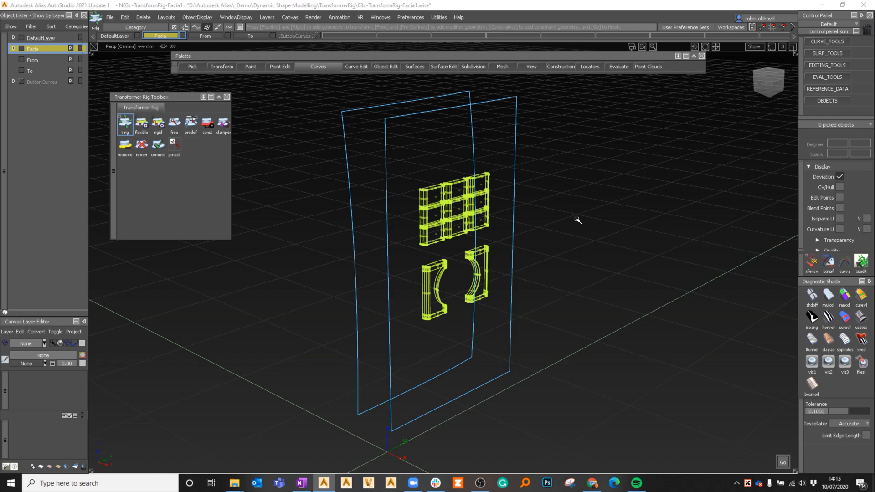
mouse_move(564, 225)
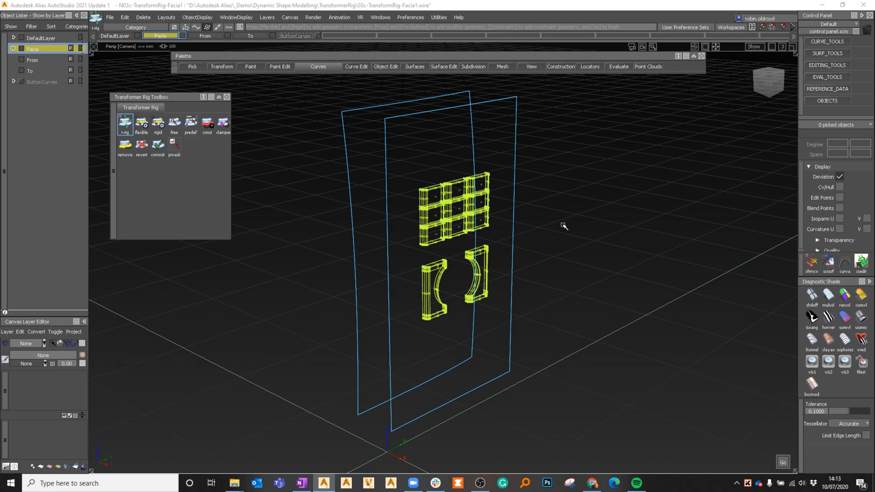
mouse_move(629, 333)
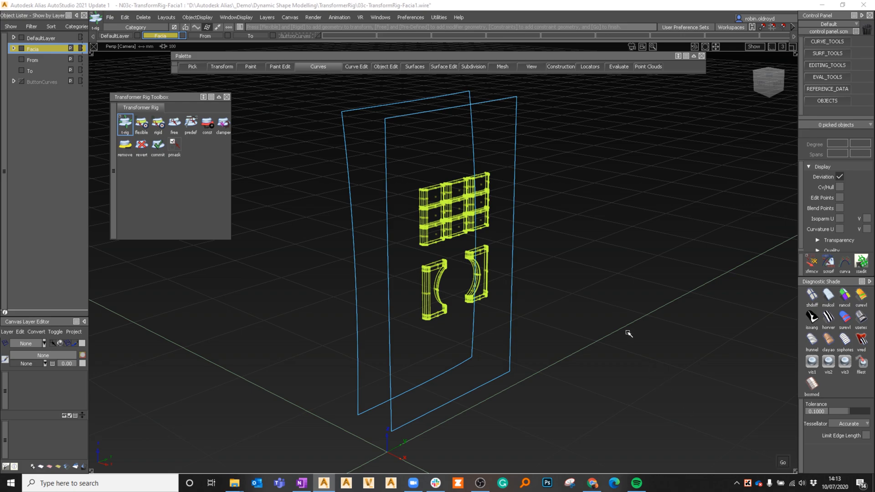
left_click(124, 122)
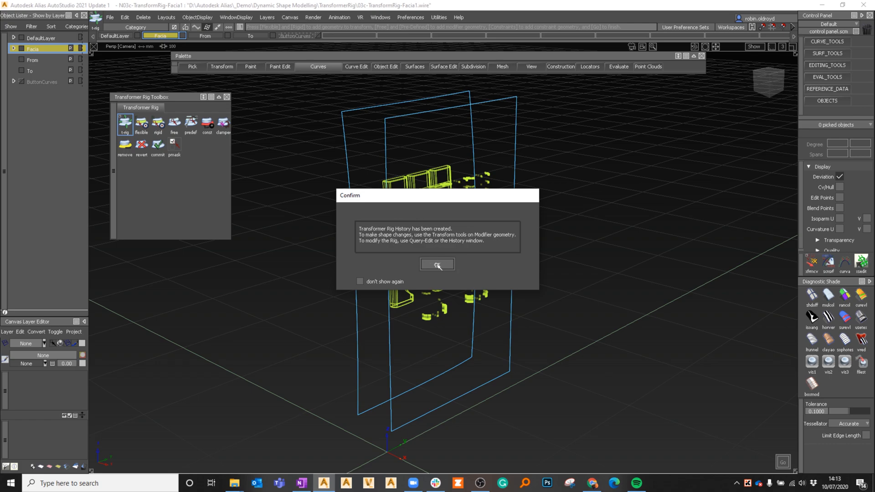
- Dismiss the Transformer Rig history confirmation so the conformed buttons remain
left_click(437, 263)
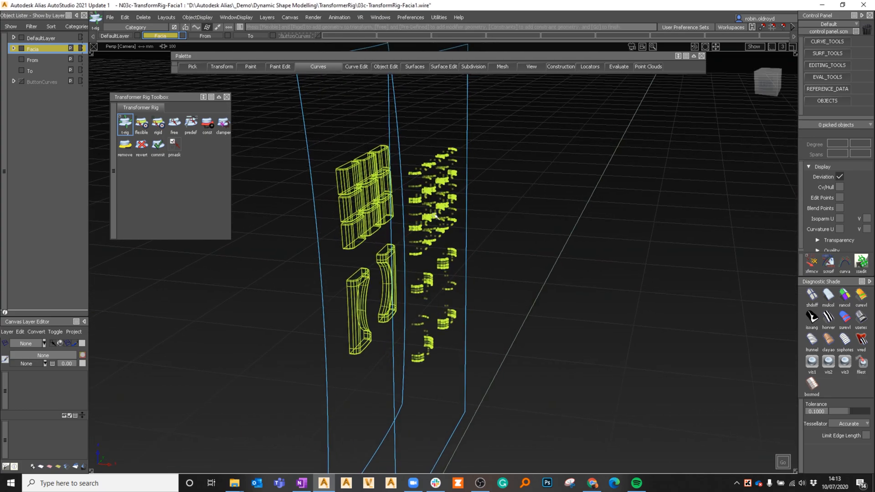
mouse_move(366, 199)
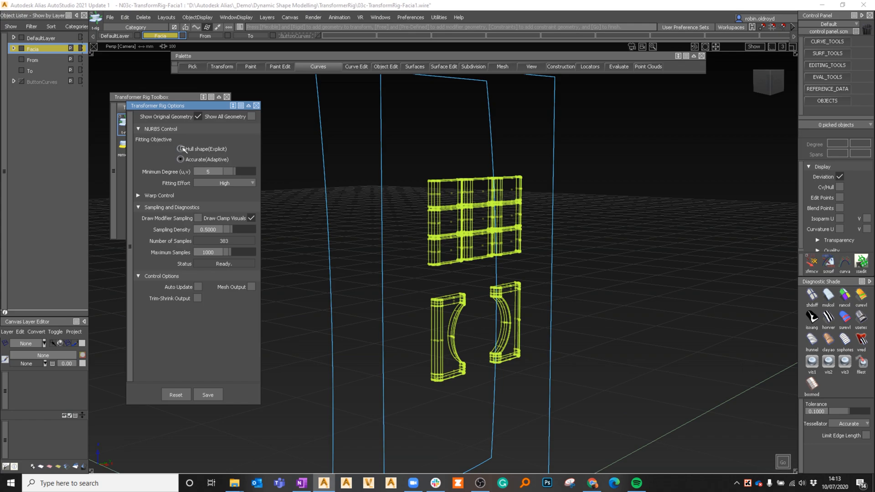
- Try hull-shape fit and a higher minimum degree, return to accurate adaptive fitting, and close the rig options
left_click(181, 159)
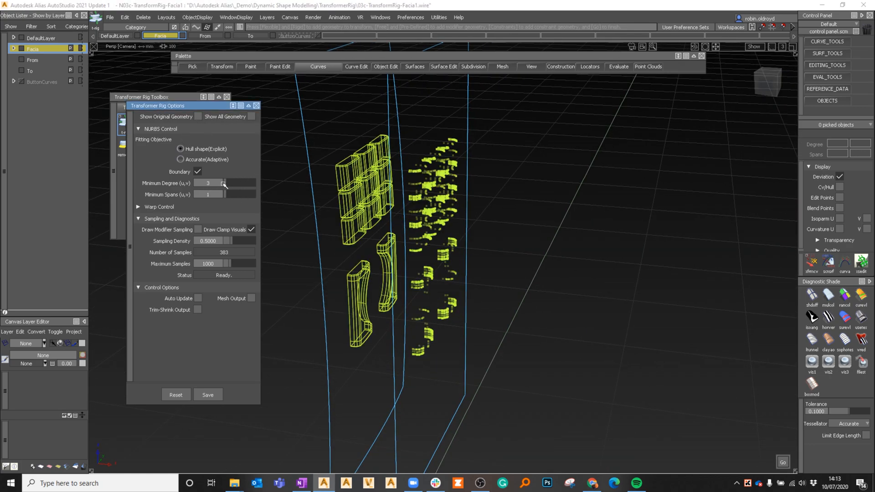
left_click(227, 182)
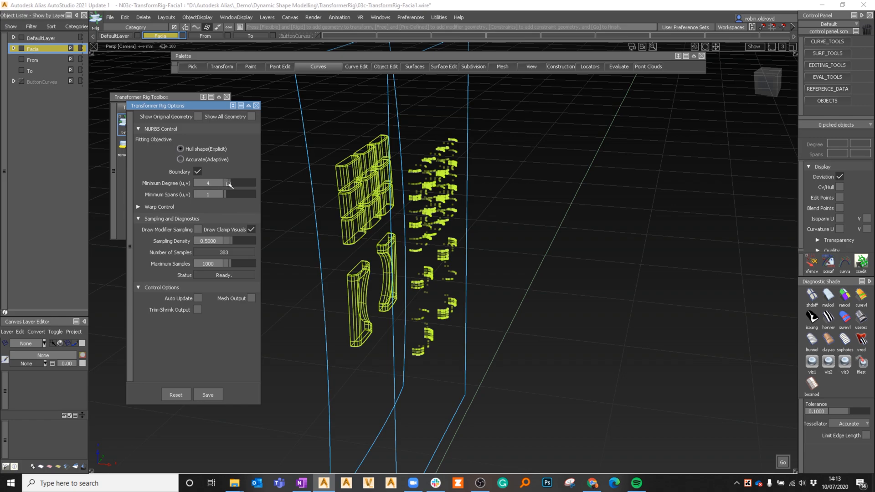
left_click(228, 184)
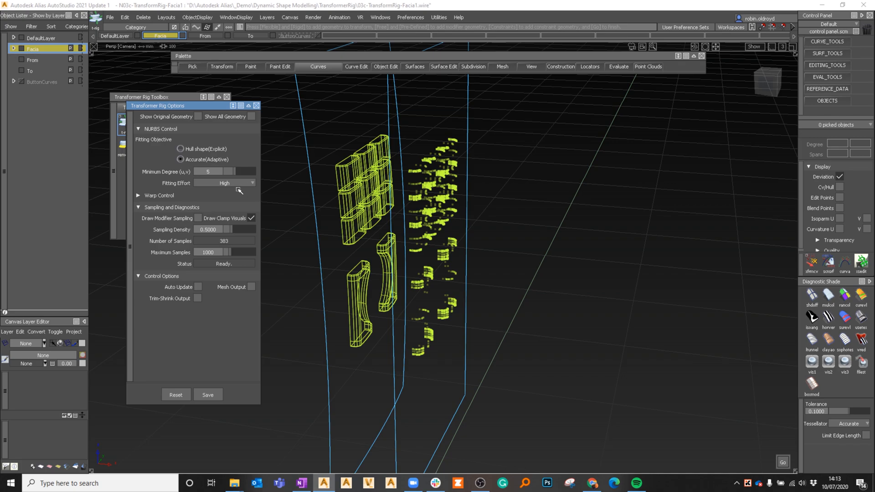
left_click(138, 195)
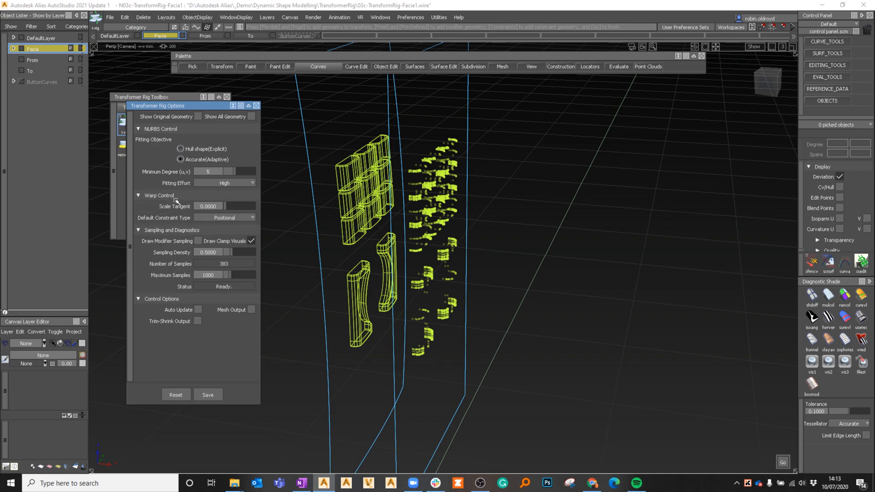
left_click(137, 196)
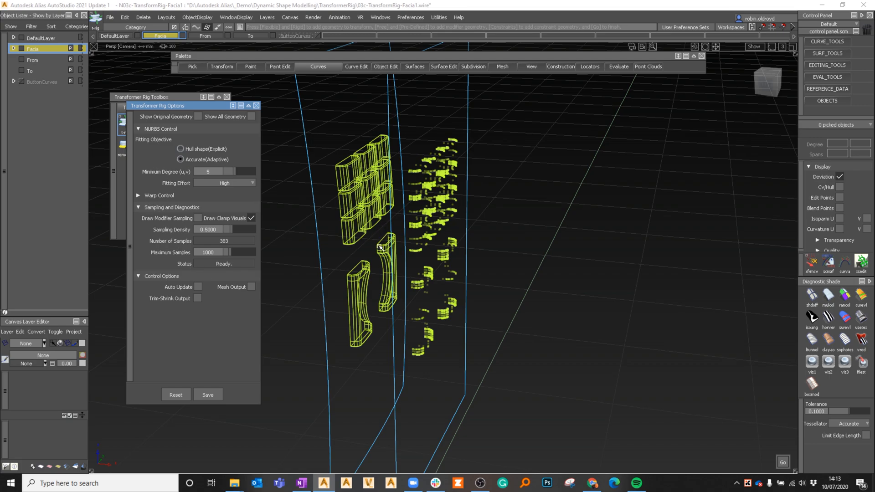
left_click(137, 207)
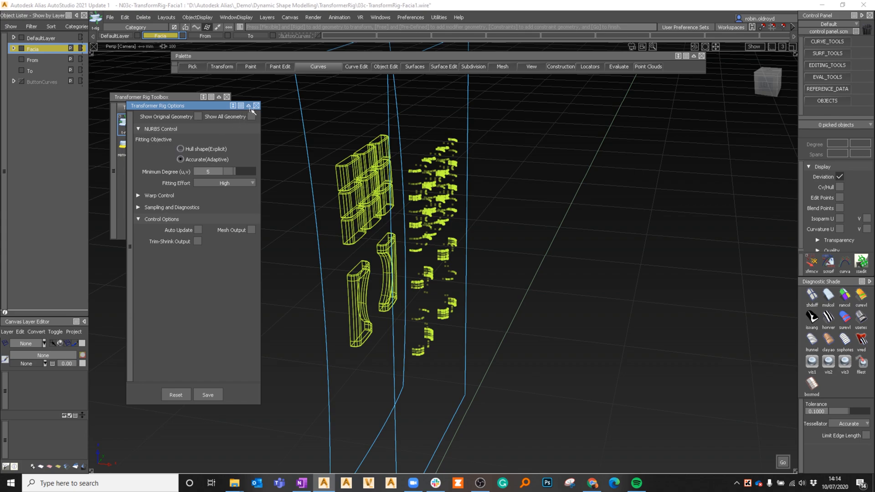
left_click(256, 106)
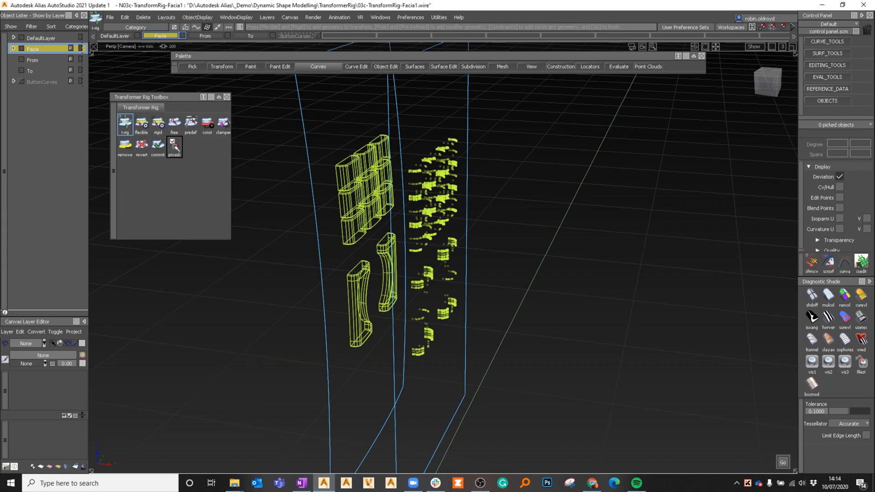
- Review the rig's pick-filter (pmask) settings and close them unchanged
left_click(174, 146)
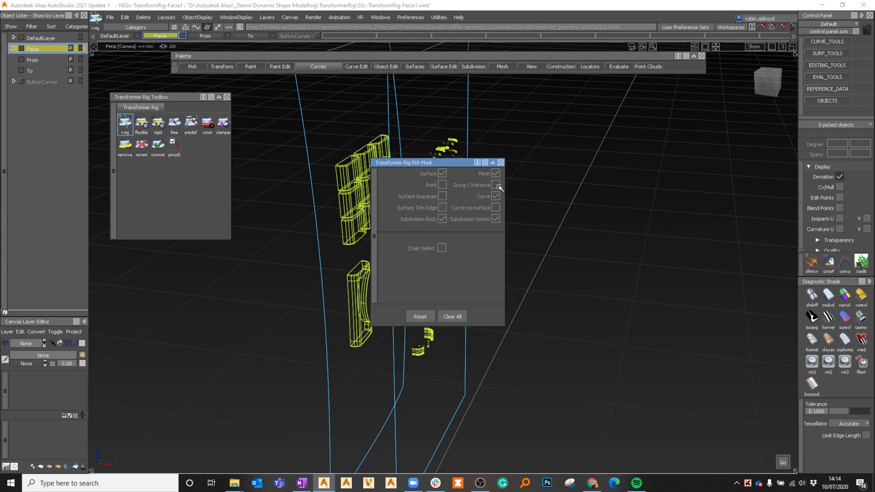
left_click(499, 162)
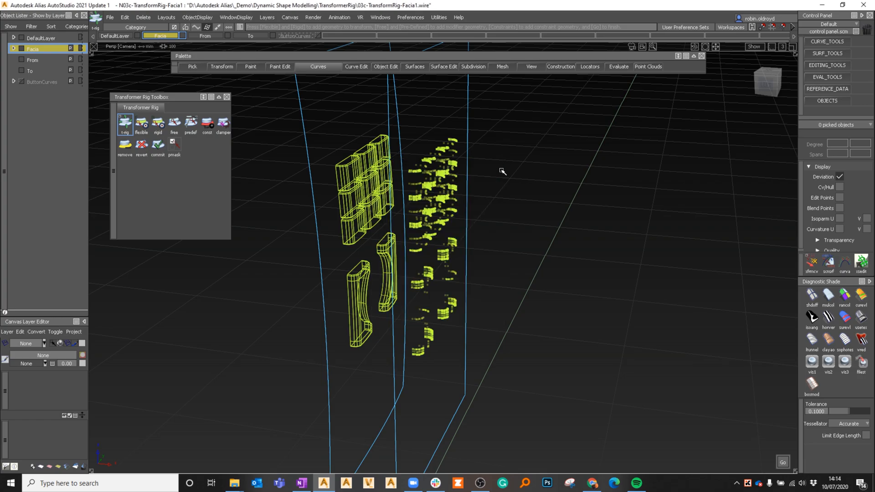
- Orbit the view to inspect the buttons conformed onto the curved yellow fascia
left_click_drag(502, 171, 432, 231)
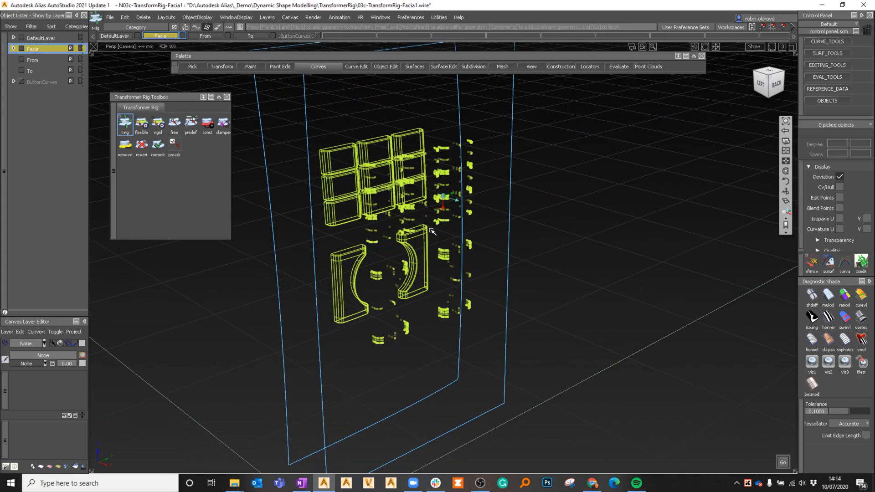
left_click_drag(435, 231, 438, 335)
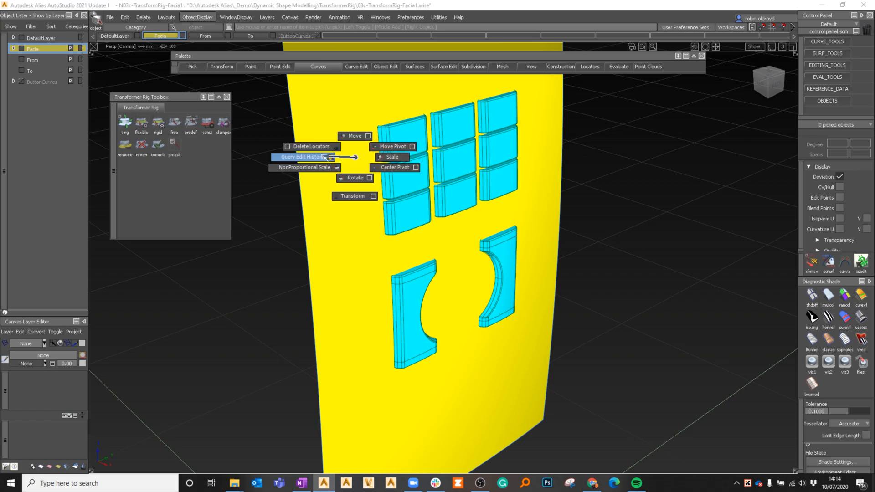
- Accept the rig targets and bring in the planar surface#2 in front of the fascia
left_click(304, 156)
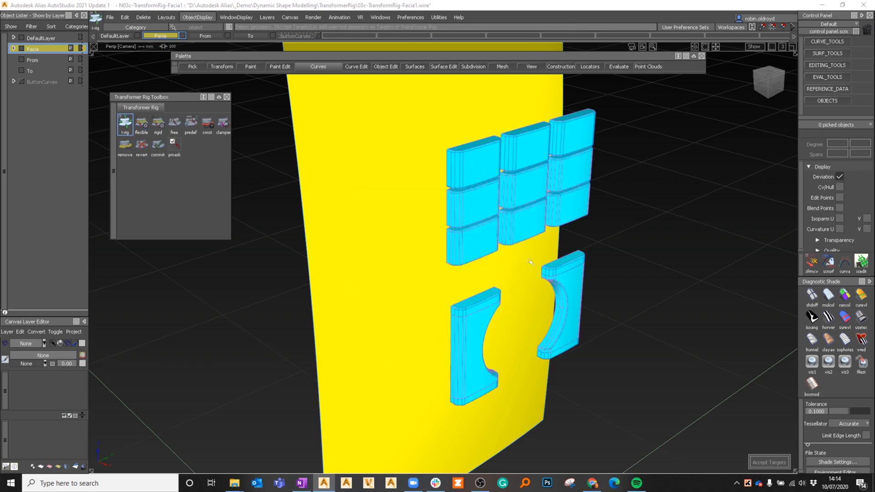
left_click(197, 17)
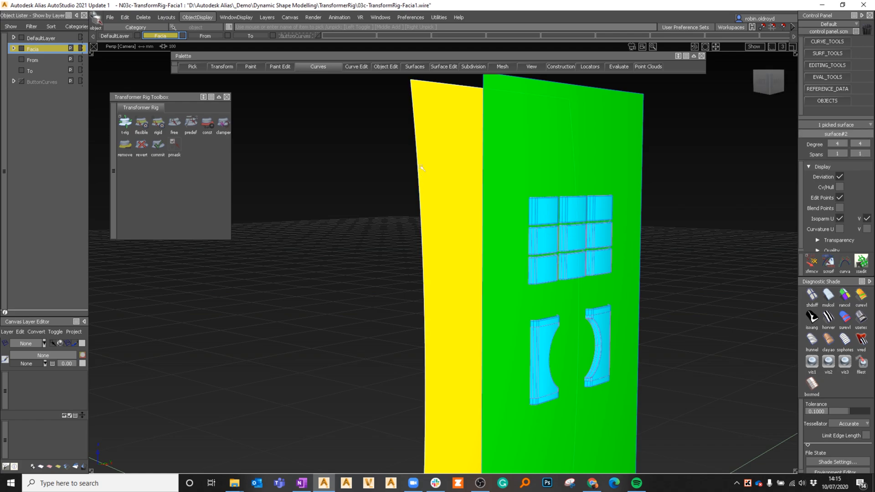
- Start a Free transformer rig and take the button shapes as its targets
left_click(197, 17)
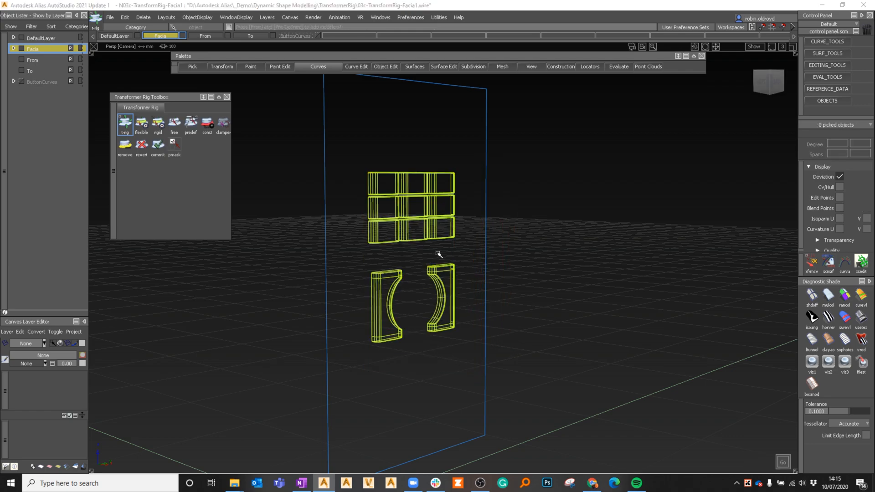
left_click(174, 122)
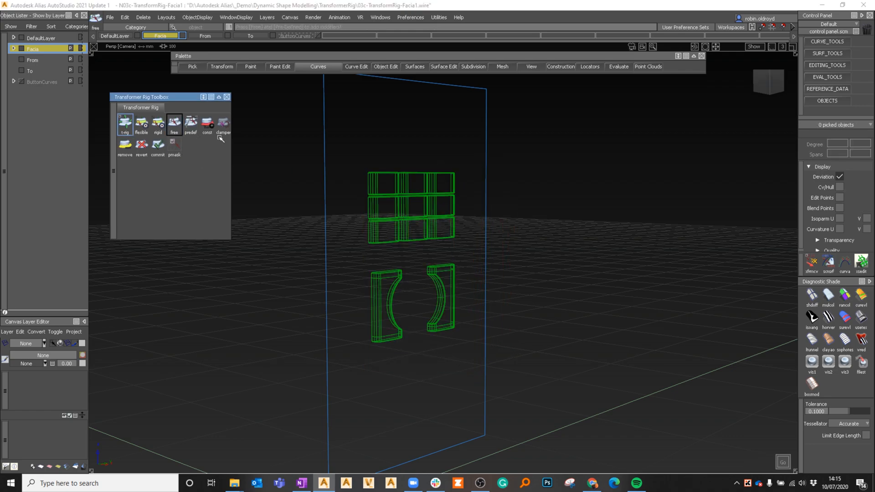
left_click(173, 122)
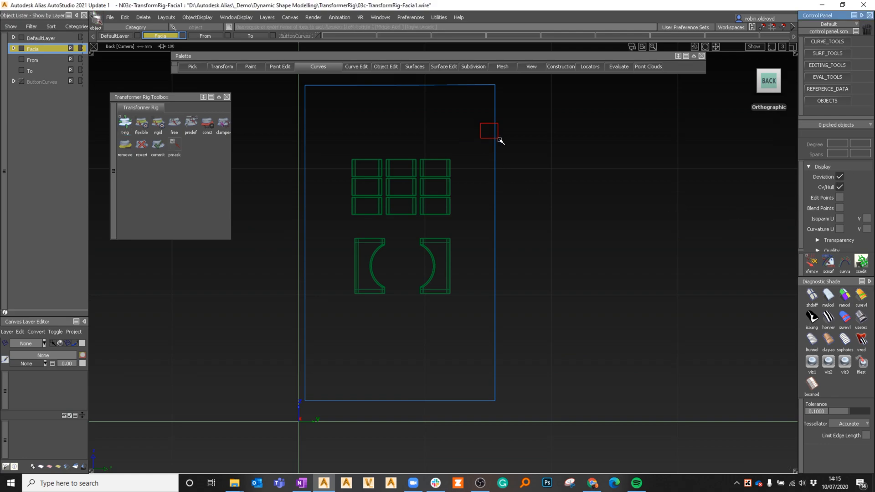
- Make surface#2 the free modifier, check its CV/hull grid, then clear the selection
left_click(488, 130)
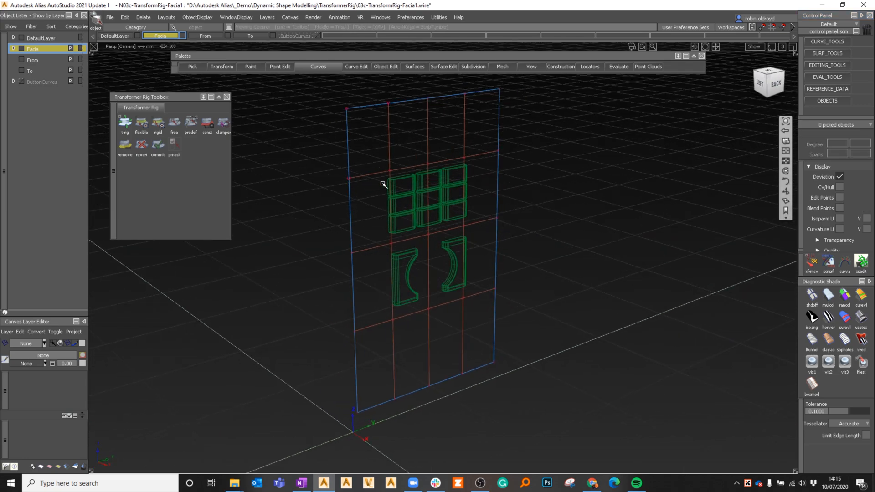
left_click(197, 17)
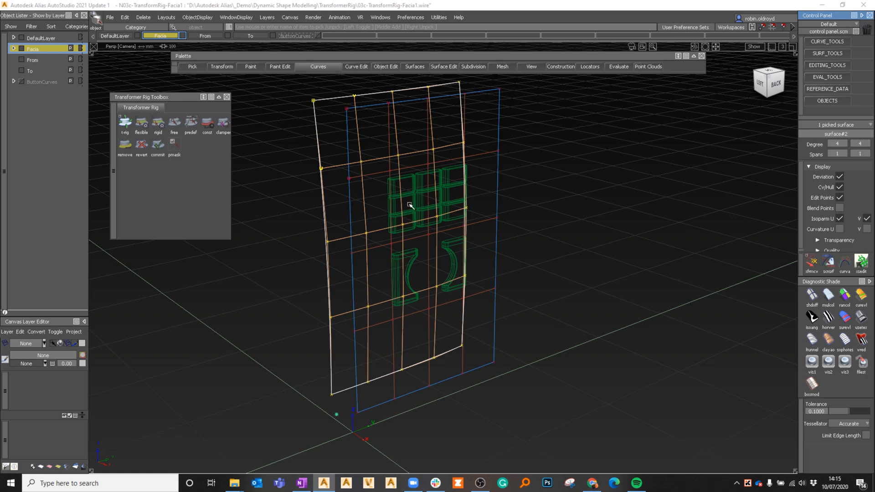
mouse_move(479, 177)
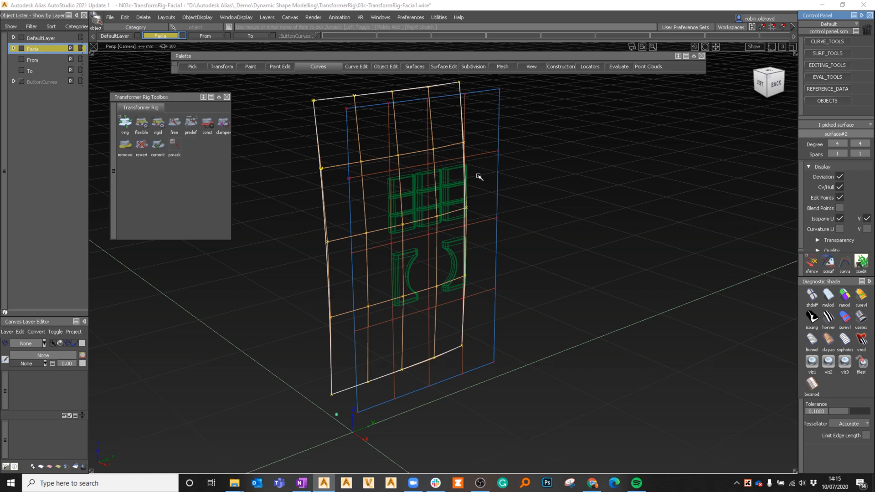
mouse_move(404, 157)
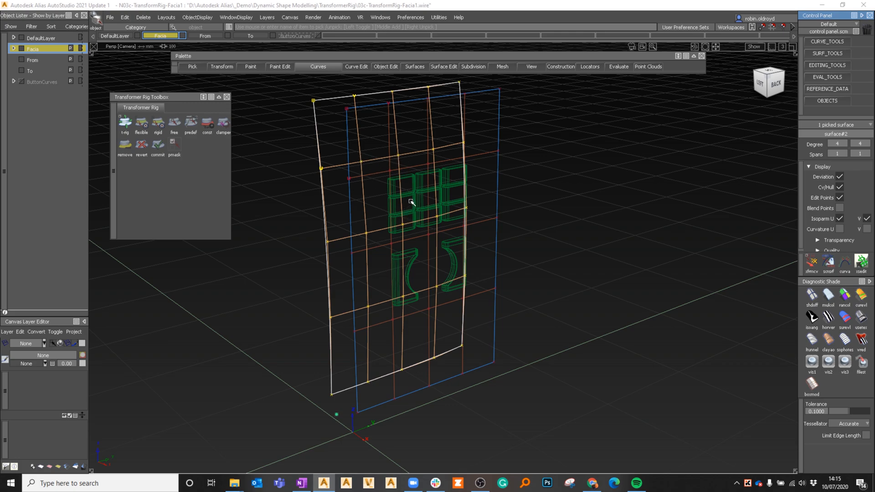
mouse_move(399, 170)
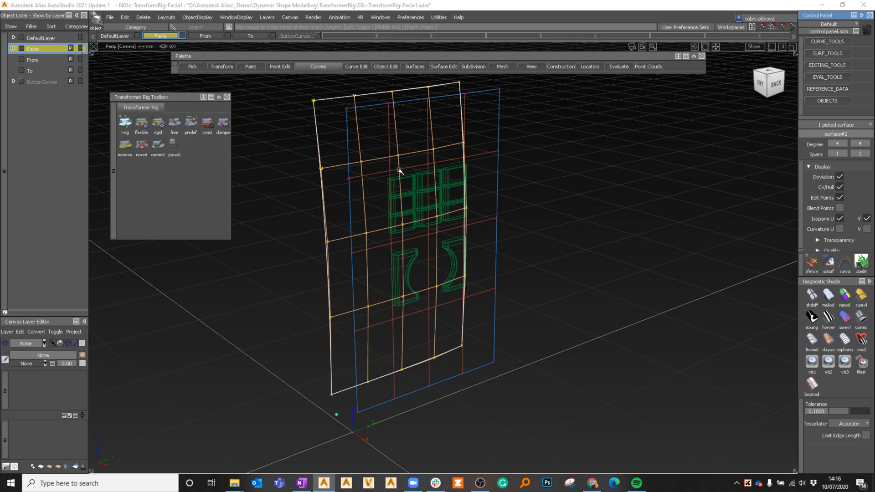
left_click(197, 16)
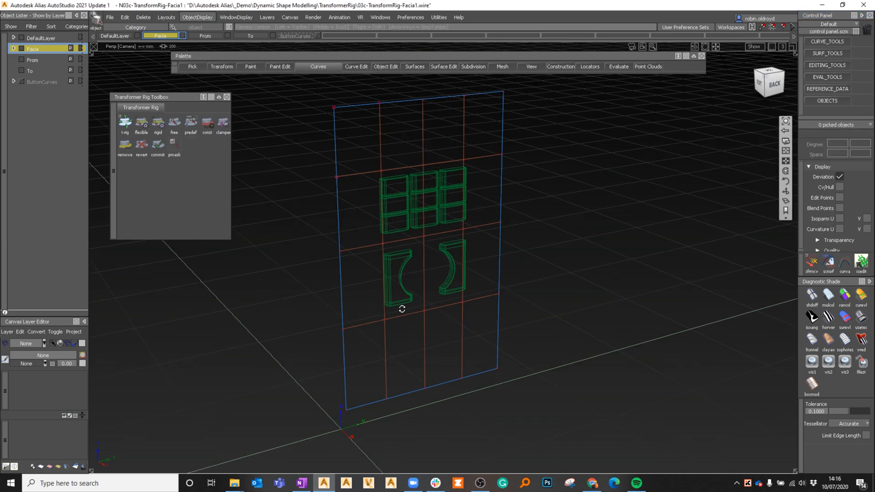
- Select the top row of CVs on surface#2 and move them back so its upper part bends
left_click_drag(402, 309, 368, 176)
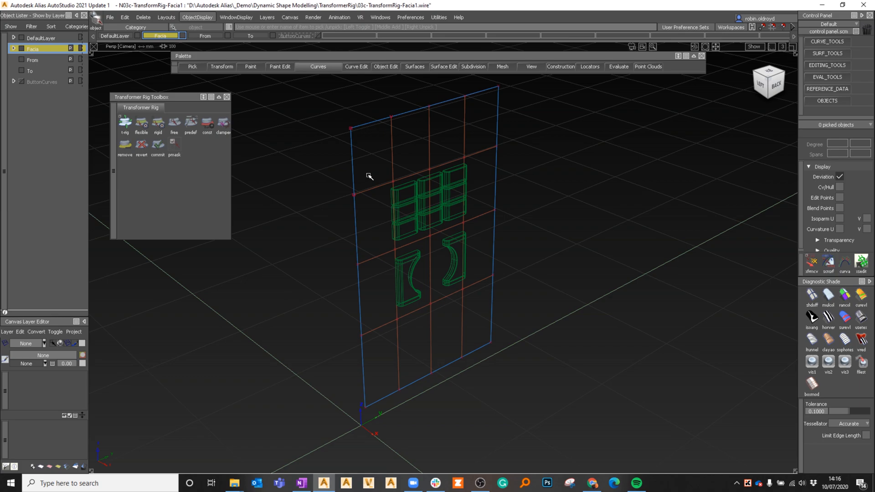
left_click_drag(368, 176, 518, 244)
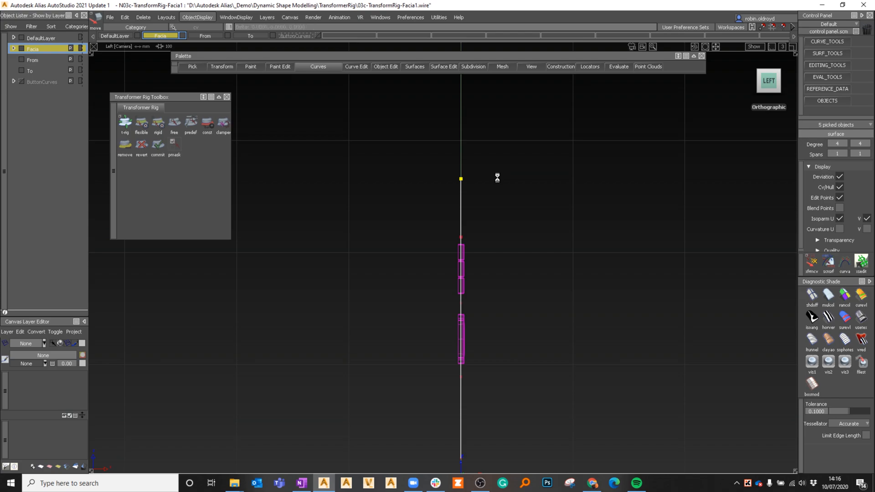
left_click_drag(461, 179, 446, 179)
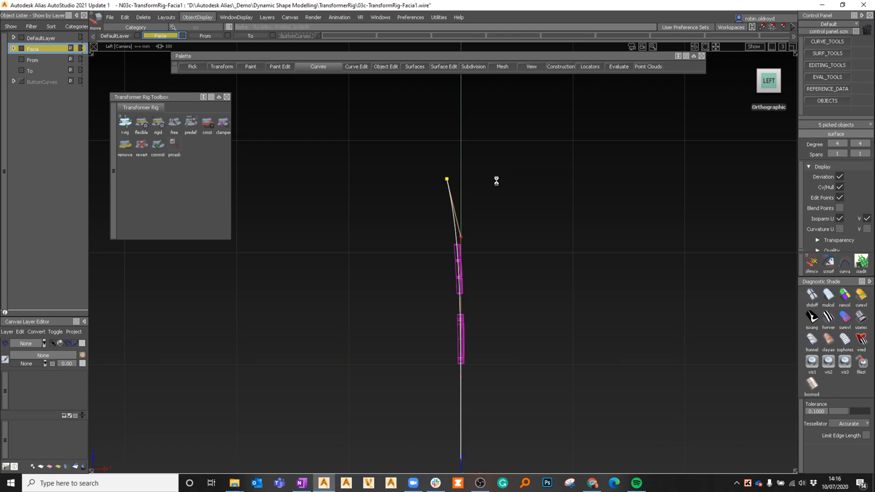
left_click(753, 27)
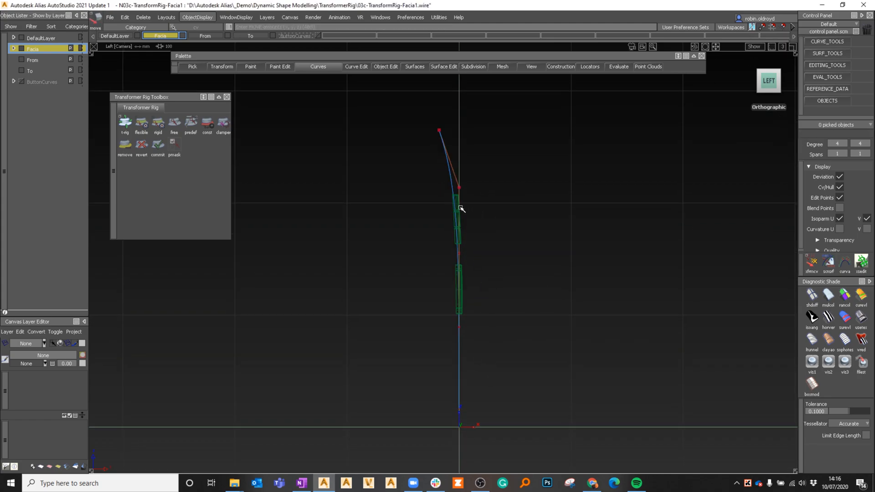
left_click(457, 223)
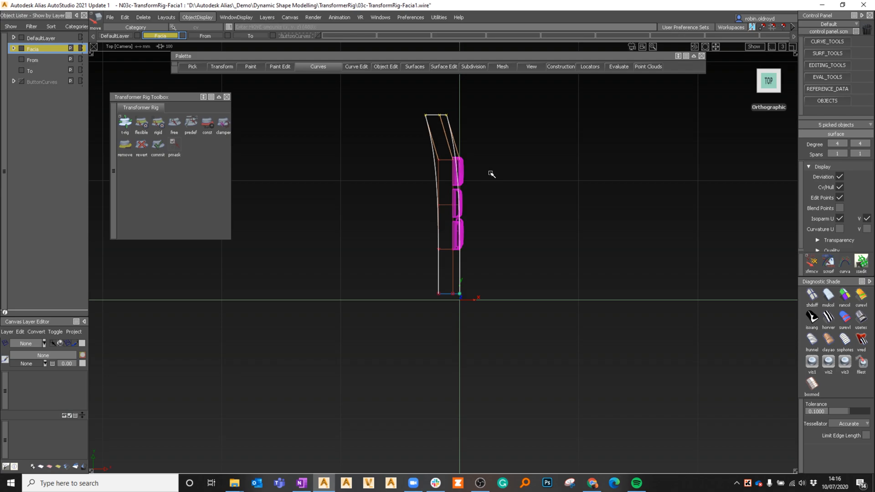
- Shade the bent modifier surface and buttons in perspective and move the toolbox aside
left_click_drag(491, 174, 384, 250)
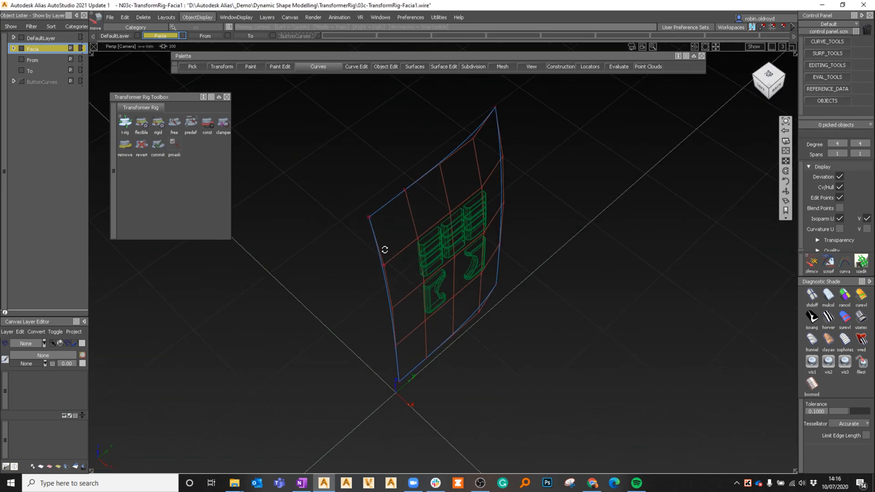
left_click(751, 27)
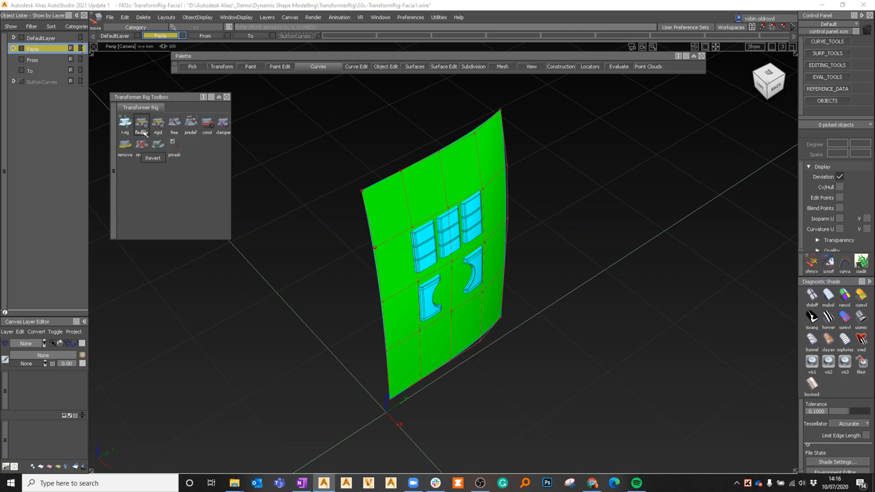
mouse_move(158, 122)
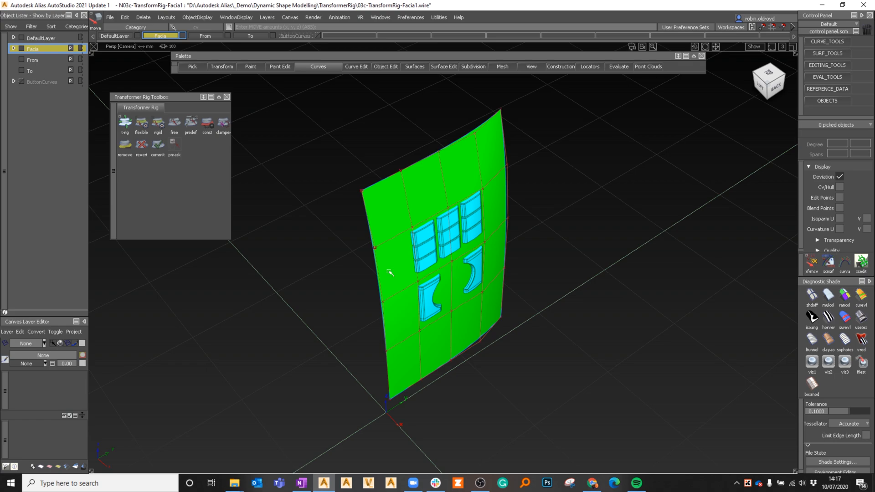
left_click_drag(142, 96, 179, 131)
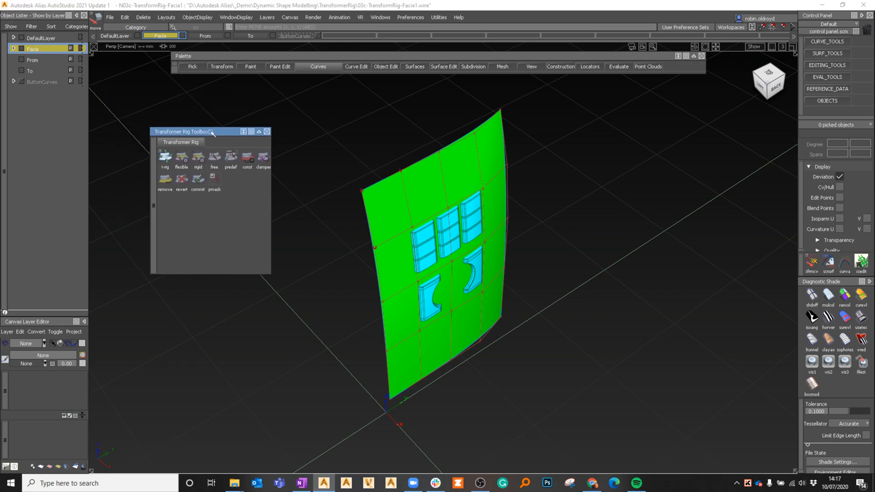
mouse_move(360, 346)
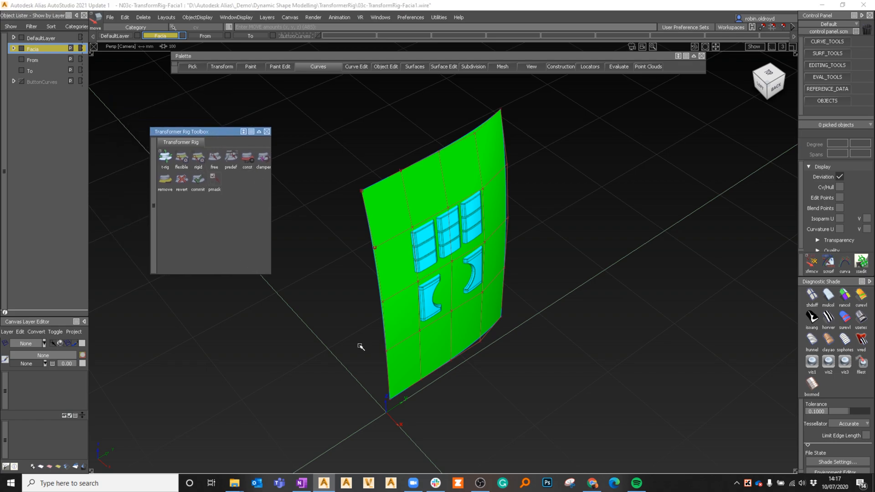
mouse_move(398, 341)
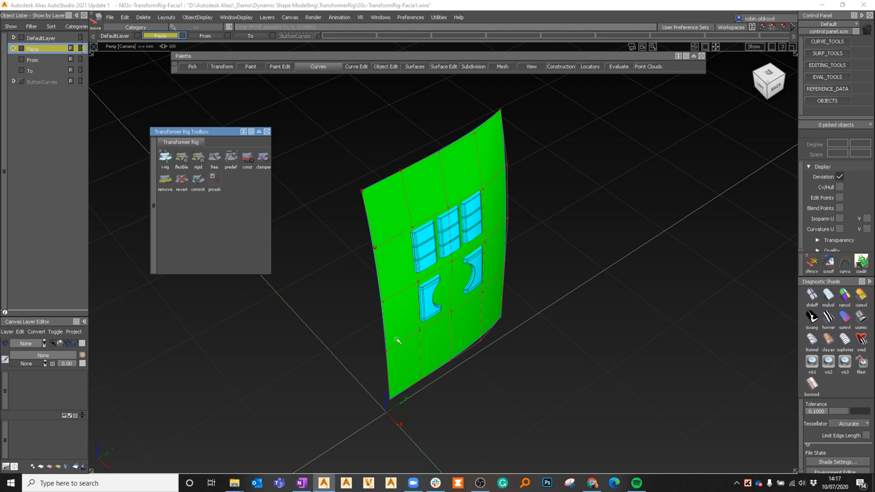
mouse_move(544, 397)
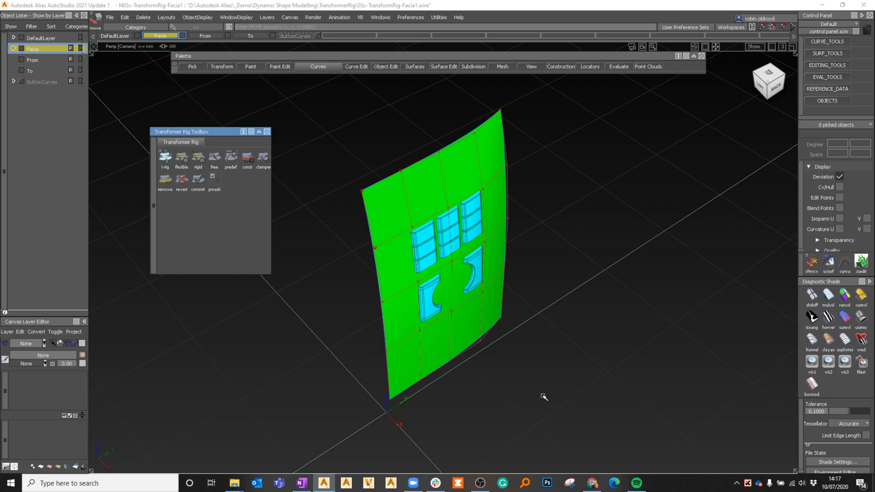